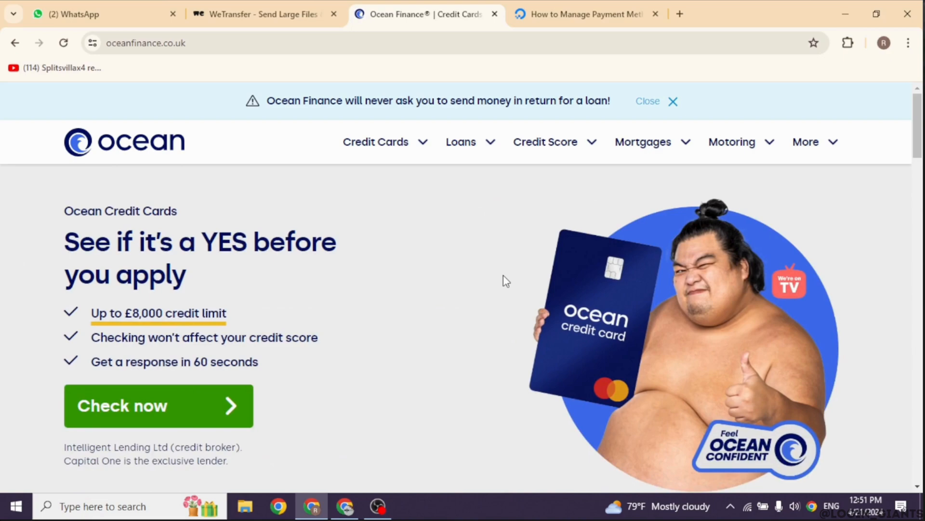
Switch to the How to Manage Payment Methods docs tab and scroll to the Editing a Payment Method section
scroll(down, 3)
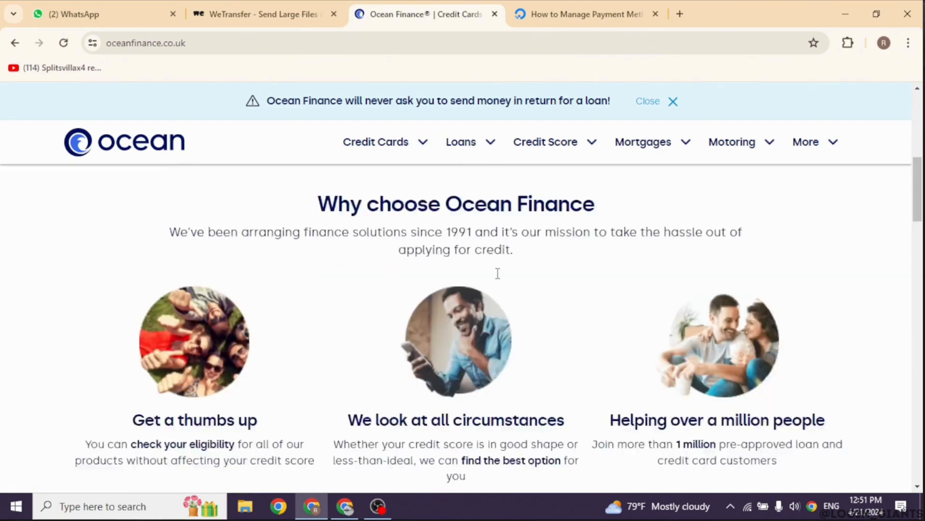
scroll(down, 3)
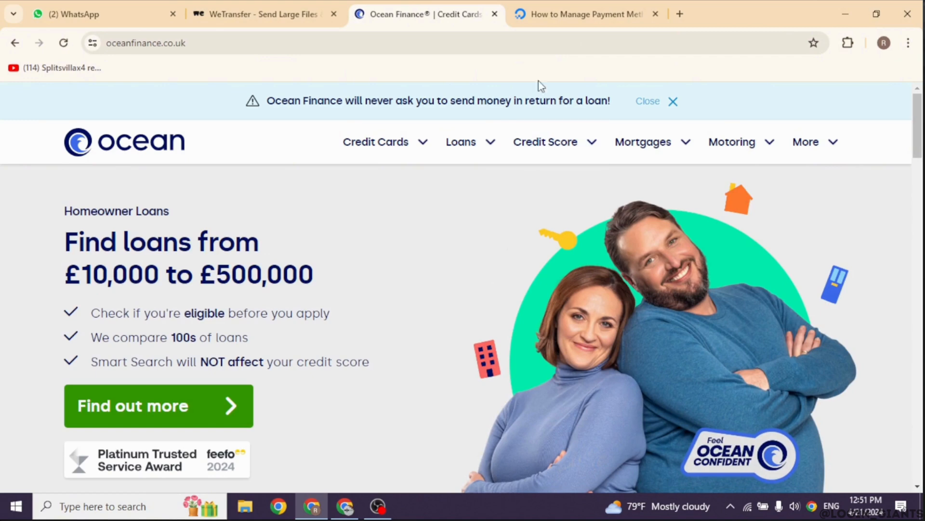
click(584, 13)
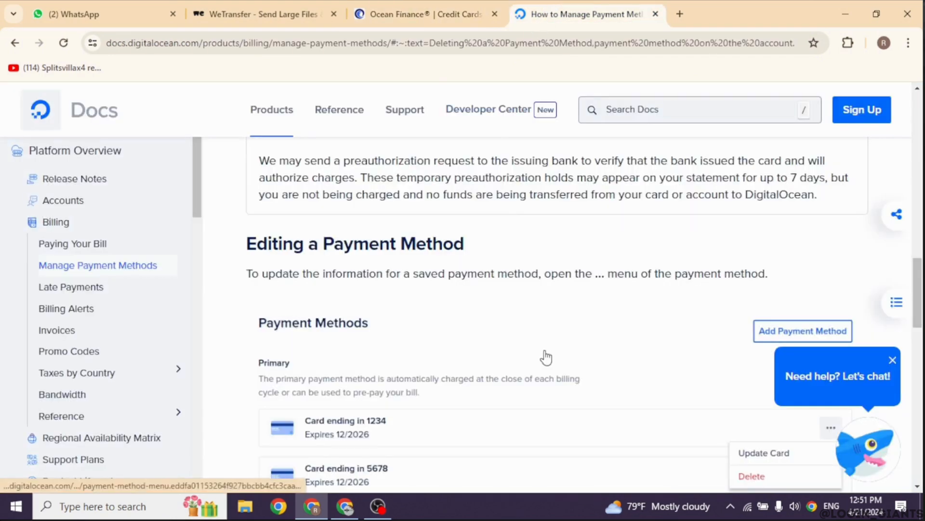
scroll(down, 3)
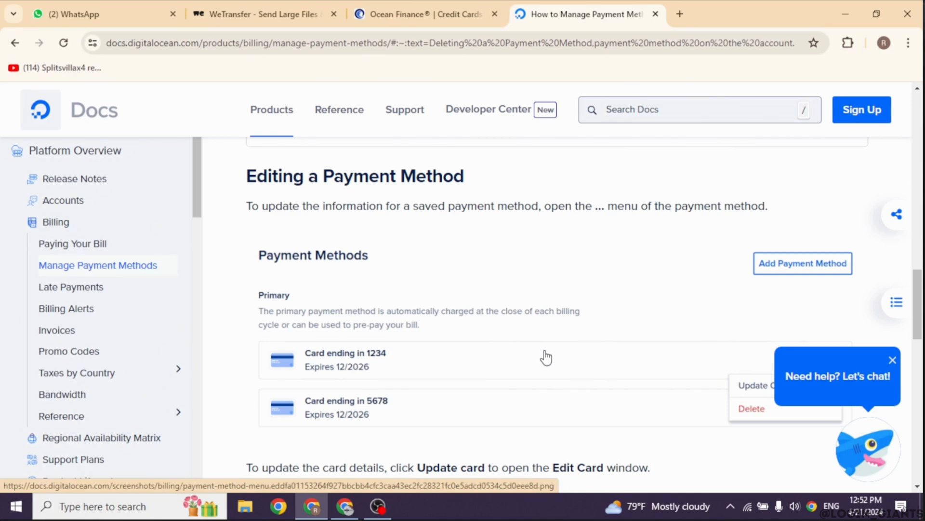
scroll(down, 3)
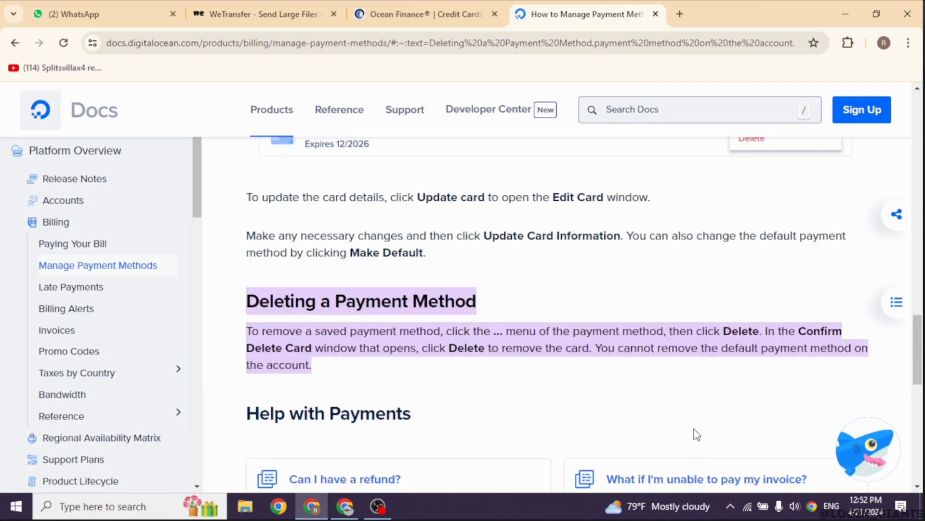
mouse_move(705, 420)
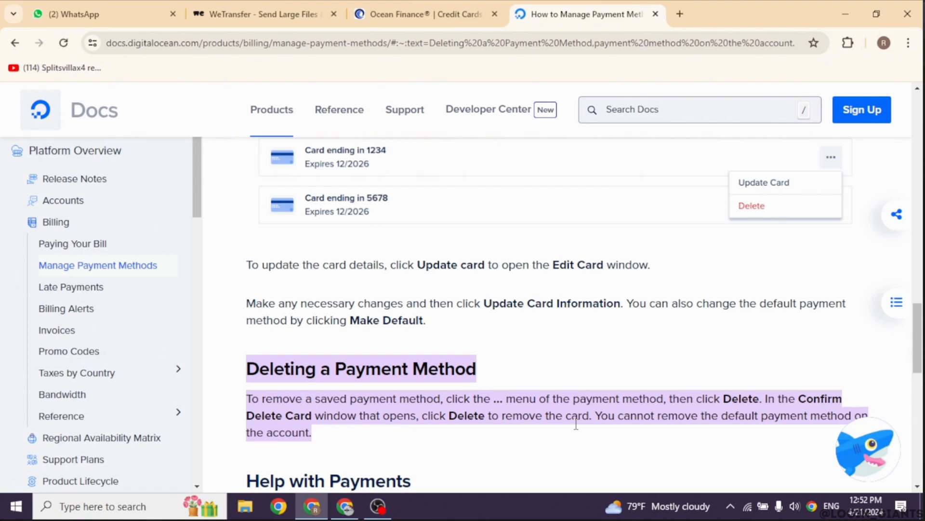
Scroll down to bring the Deleting a Payment Method instructions into view
scroll(down, 3)
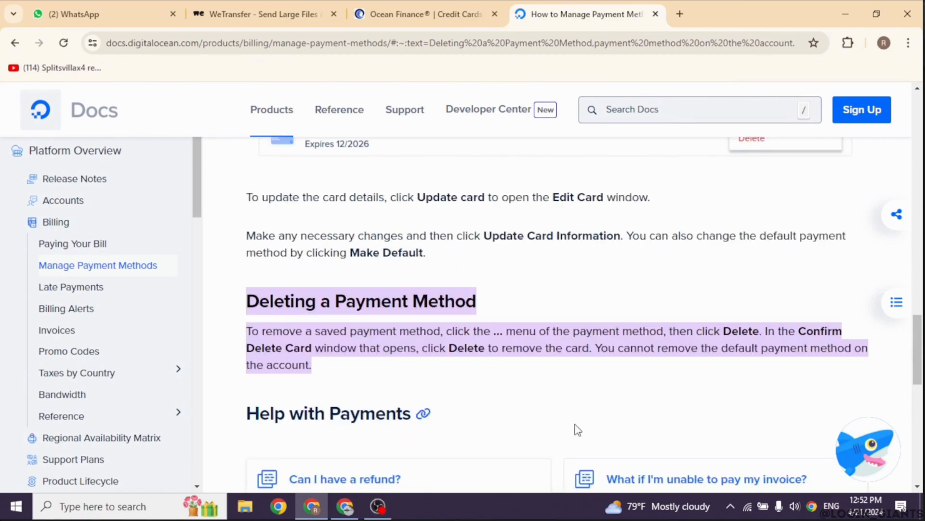